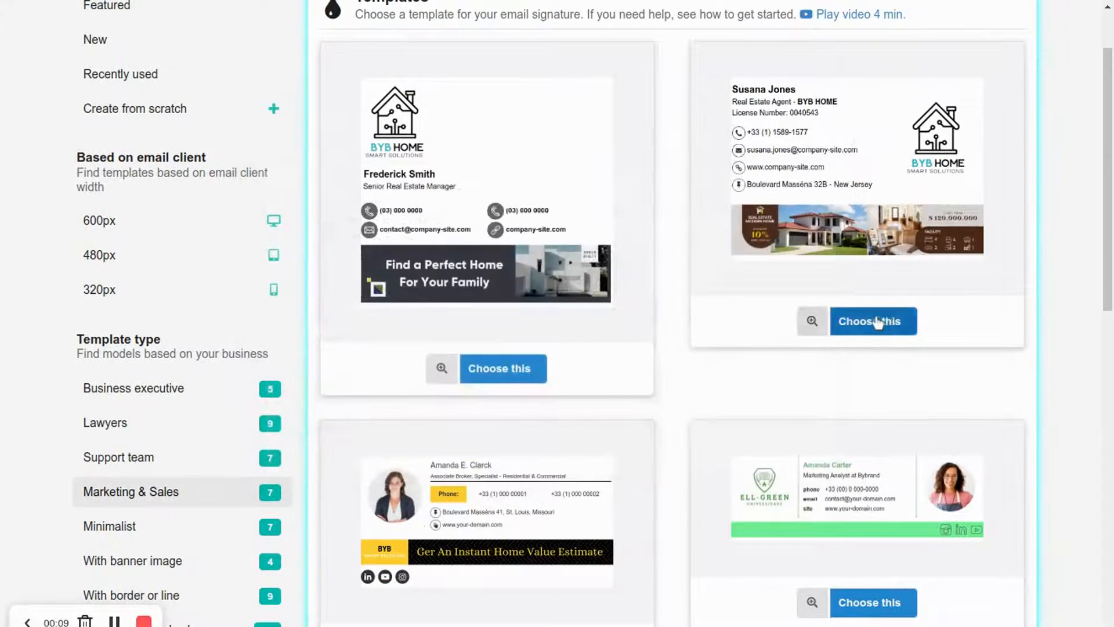
# Step: Choose the real estate agent template with the house logo and property banner
pyautogui.click(872, 320)
pyautogui.write('s')
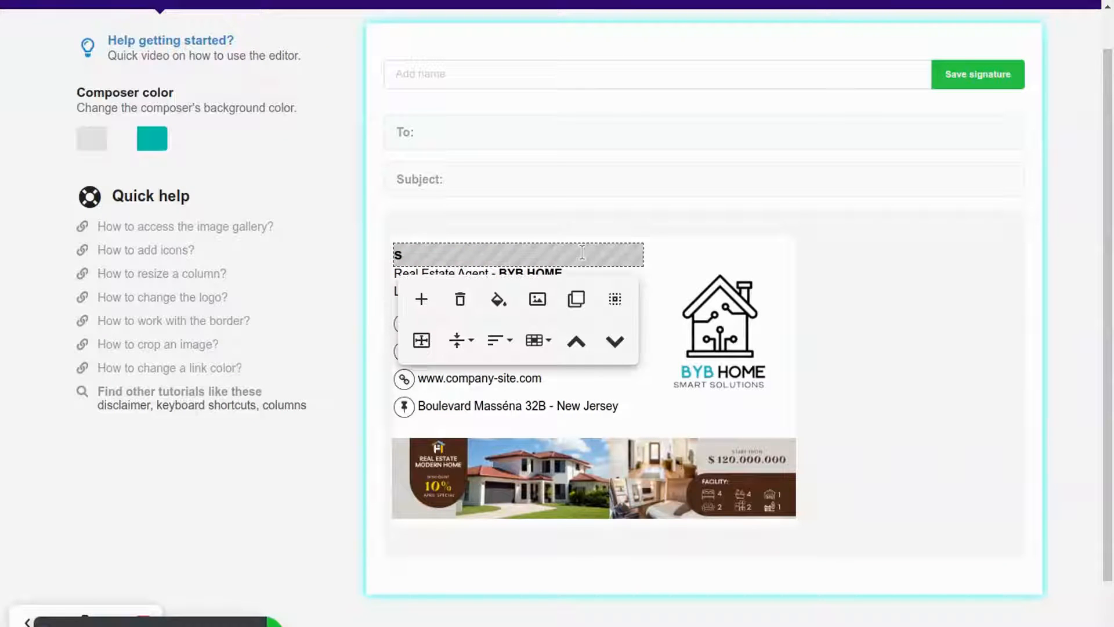
# Step: Set a bold name Amanda, title 'Sales Analyst at Bybrand', and delete the license row
pyautogui.write('Amanda Claim')
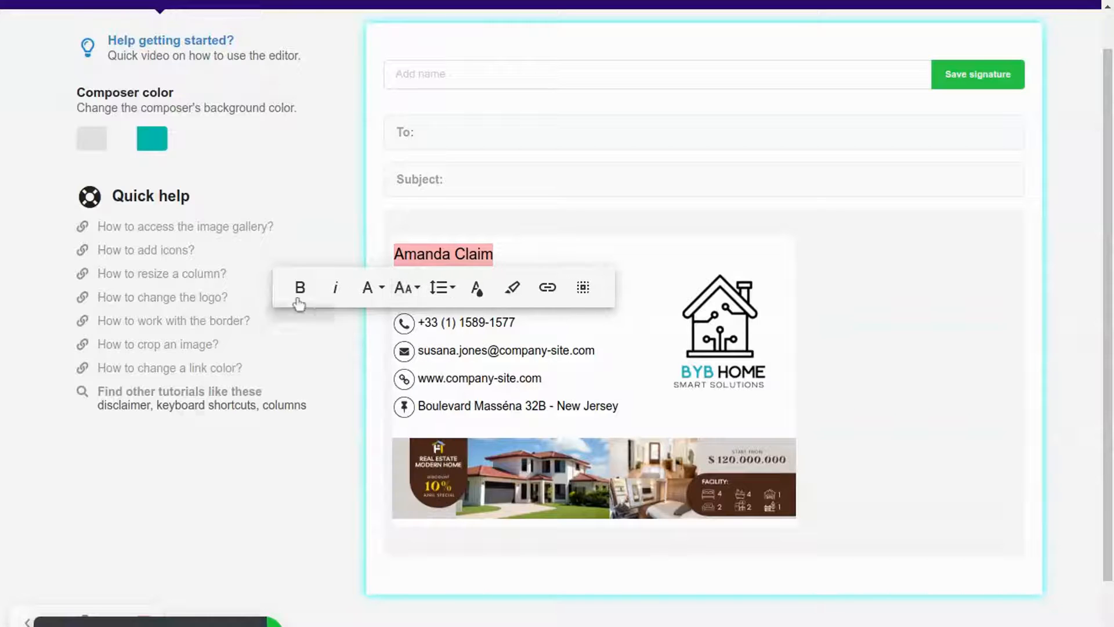
pyautogui.click(476, 273)
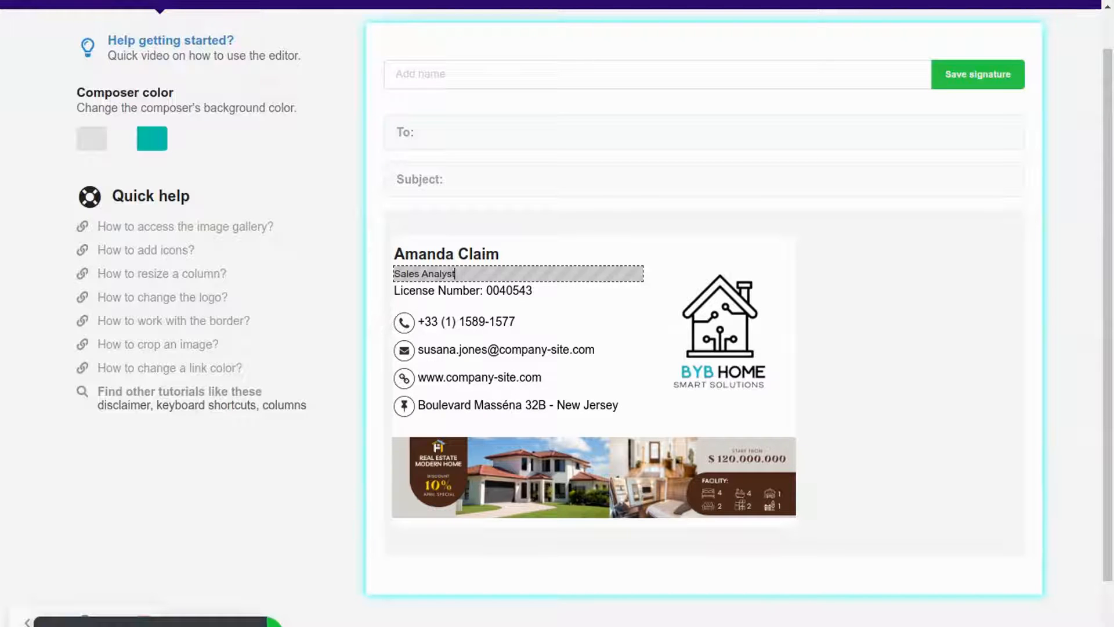
pyautogui.write('at')
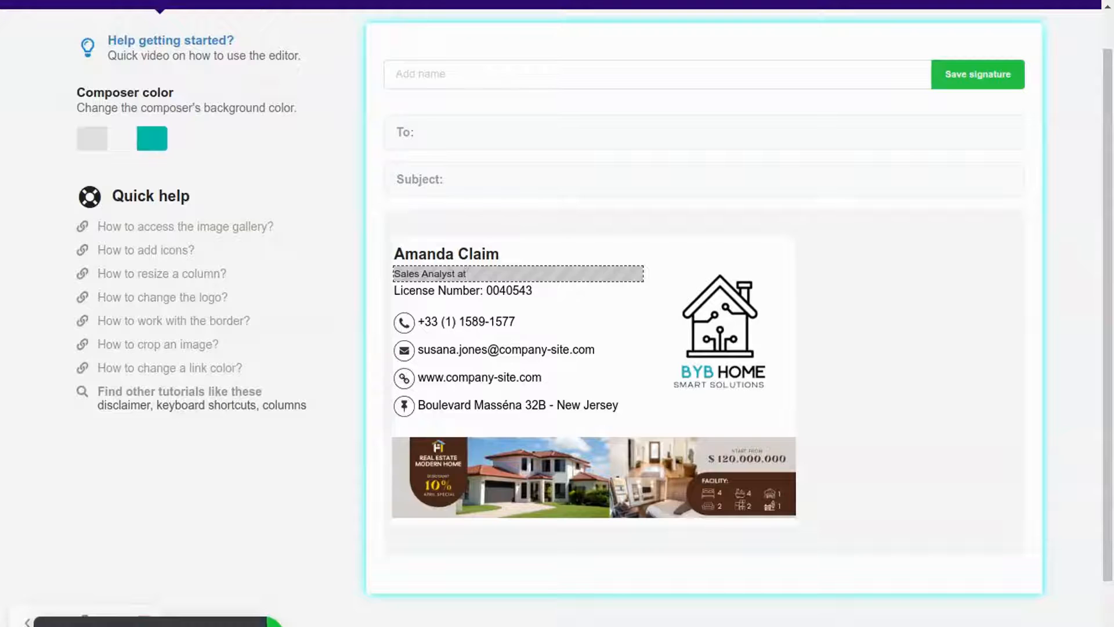
pyautogui.write('Bybrand')
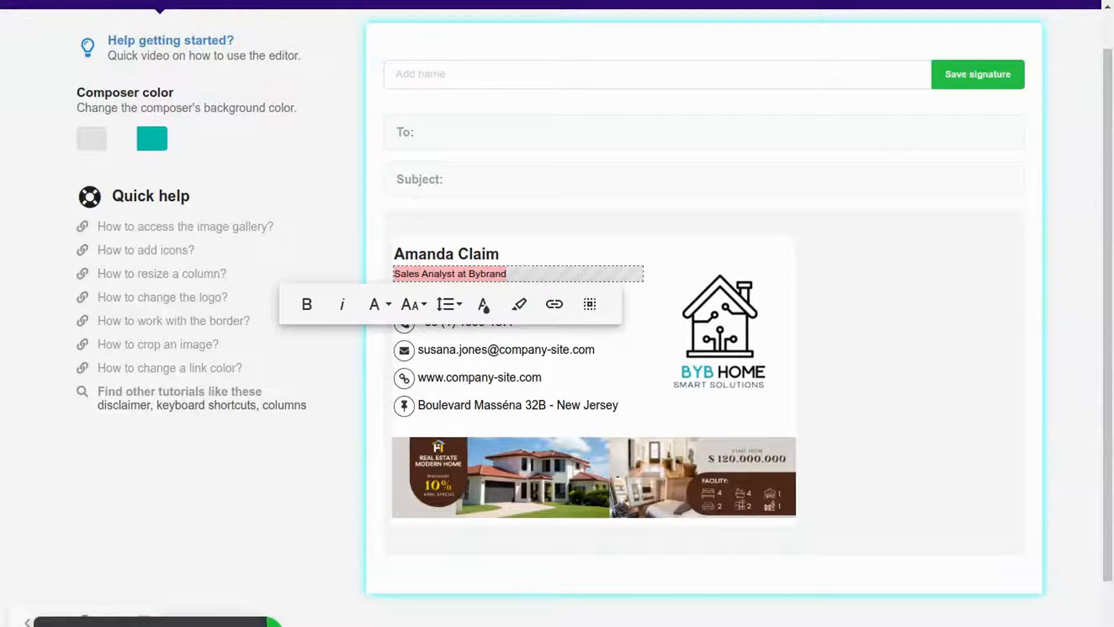
pyautogui.click(411, 304)
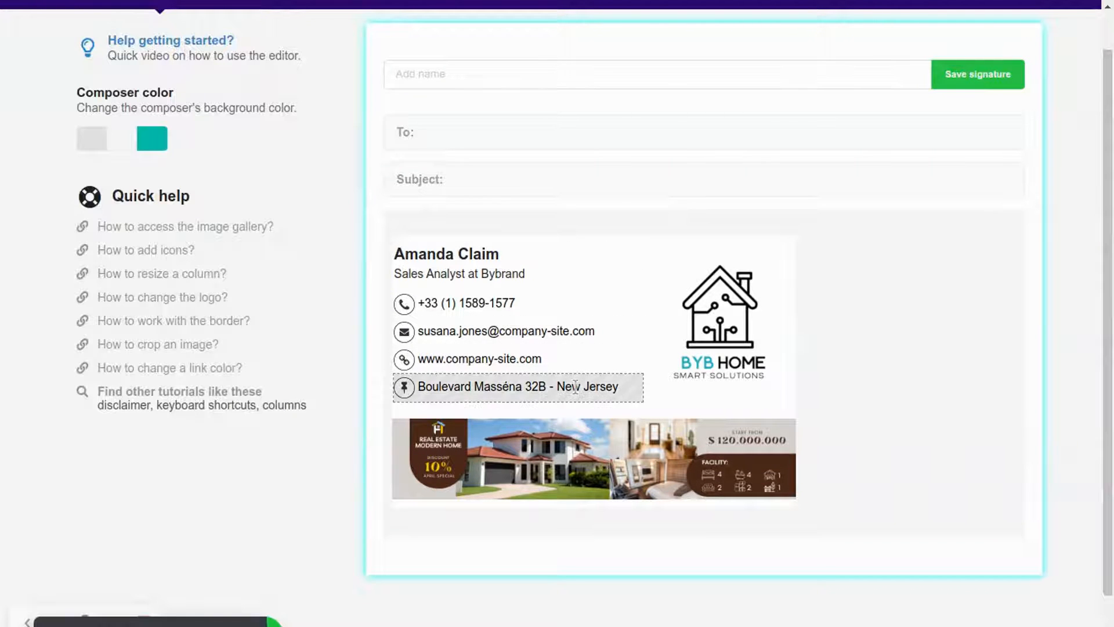
# Step: Replace the house logo with a gallery photo of a woman cropped into a circle
pyautogui.click(719, 320)
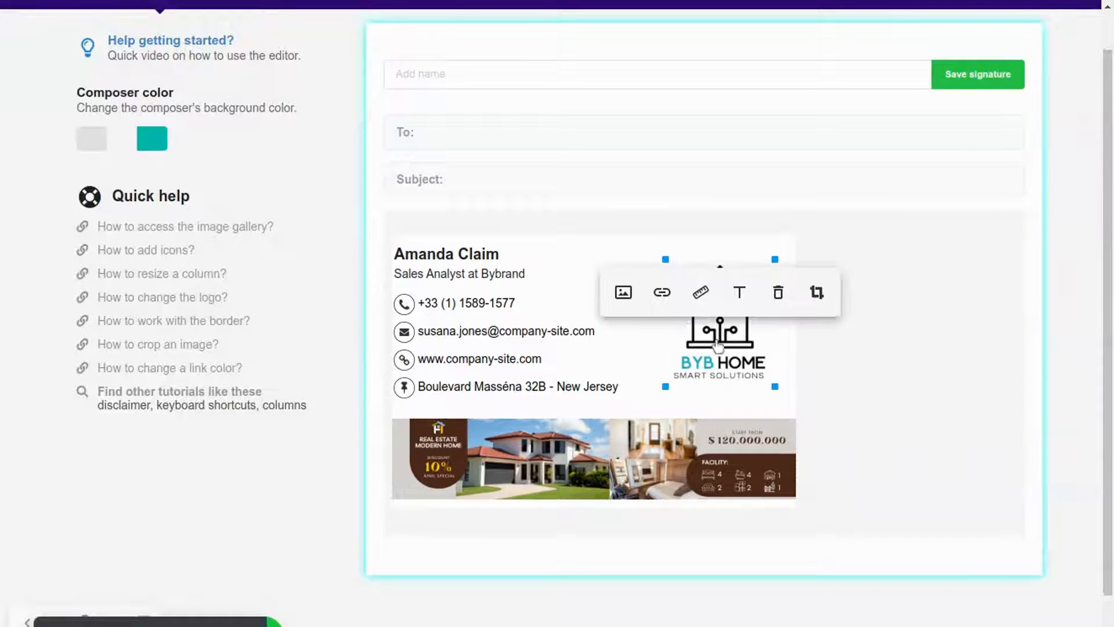
pyautogui.click(621, 292)
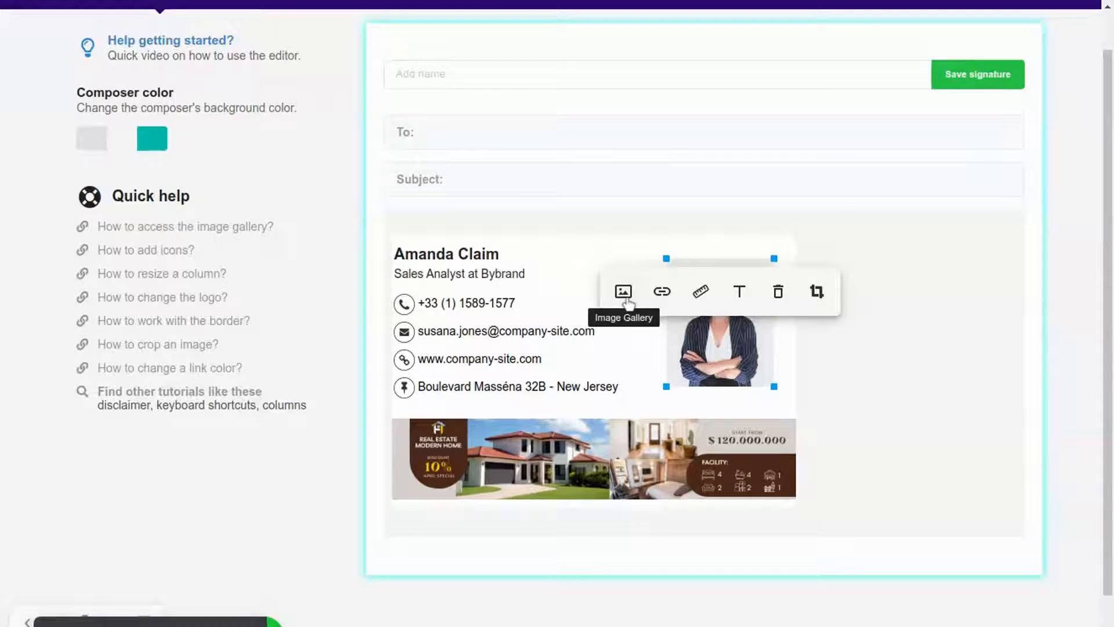
pyautogui.click(817, 291)
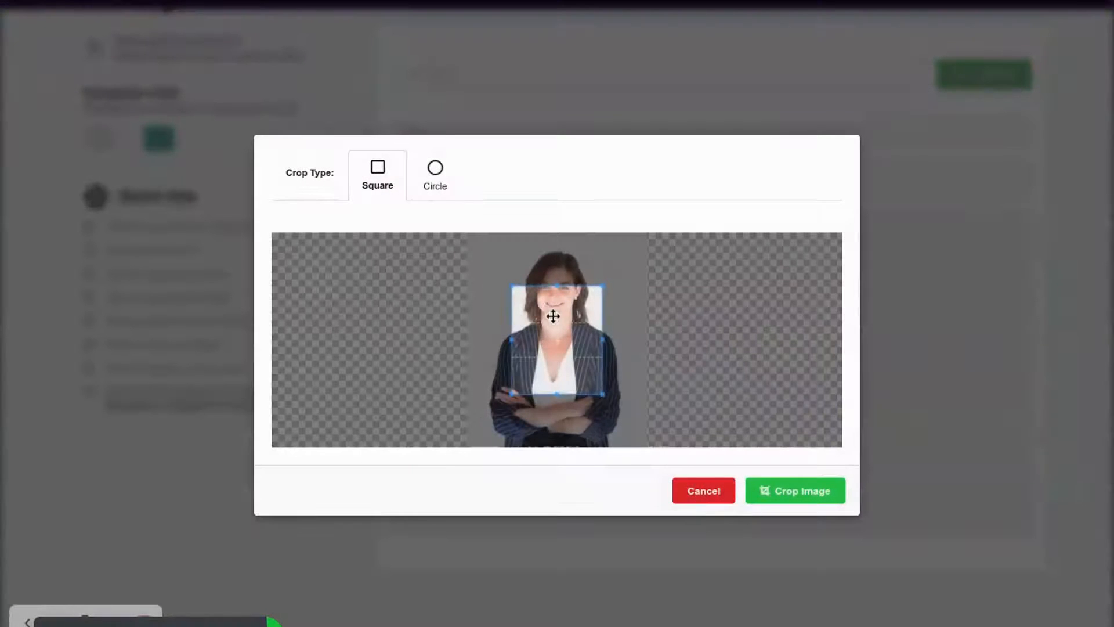
pyautogui.click(433, 166)
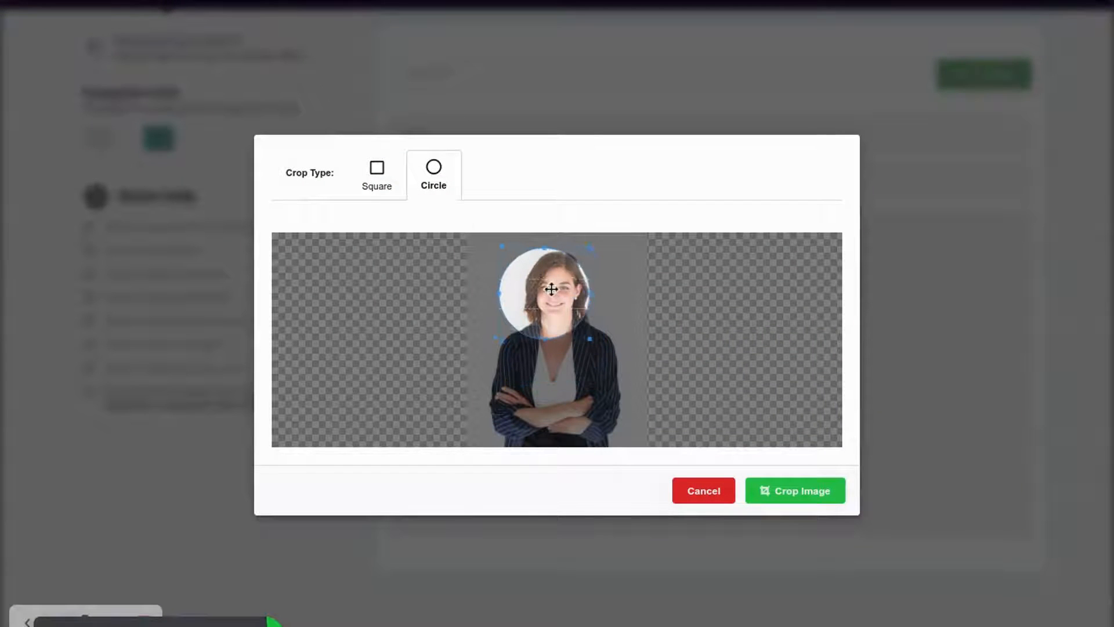
pyautogui.moveTo(546, 289); pyautogui.dragTo(551, 332)
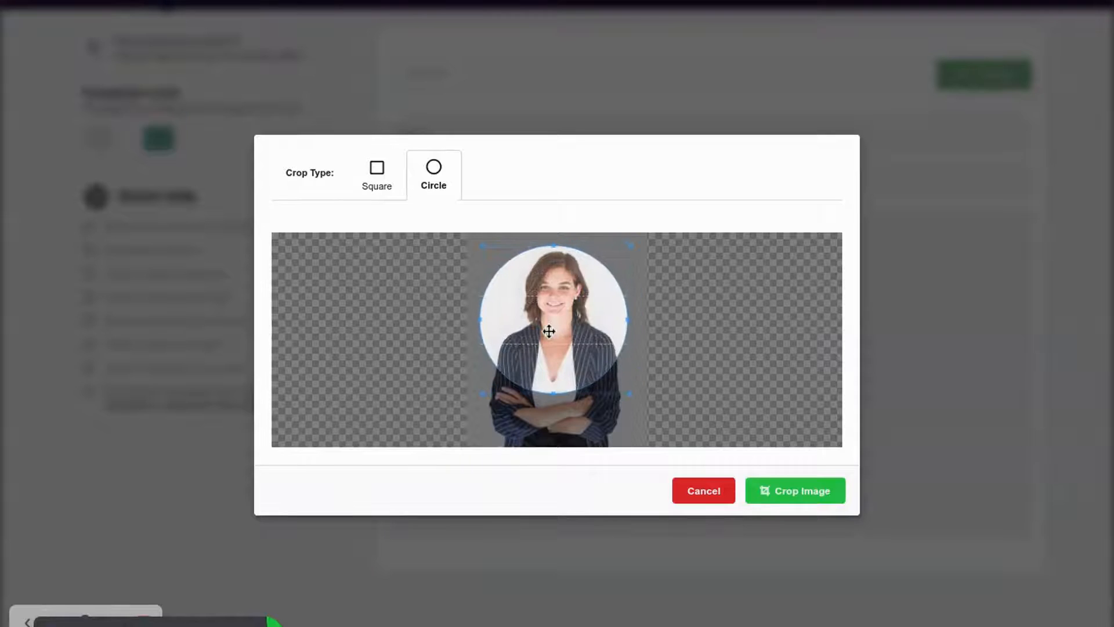
pyautogui.click(794, 490)
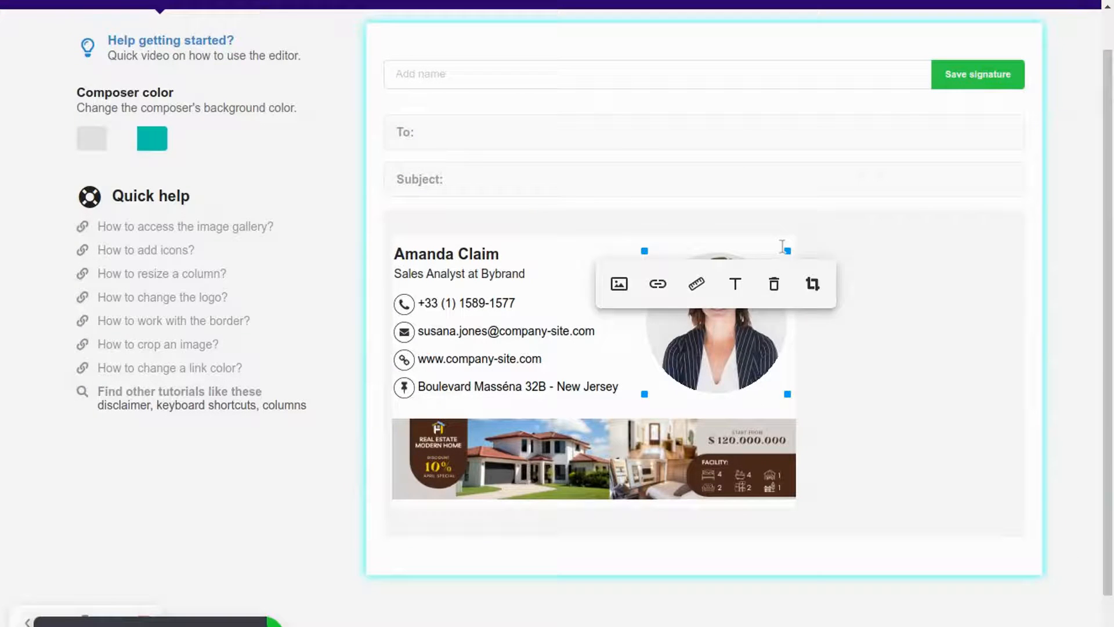
# Step: Delete the address row and swap the banner for the Wardiere Inc. interiors image
pyautogui.click(772, 284)
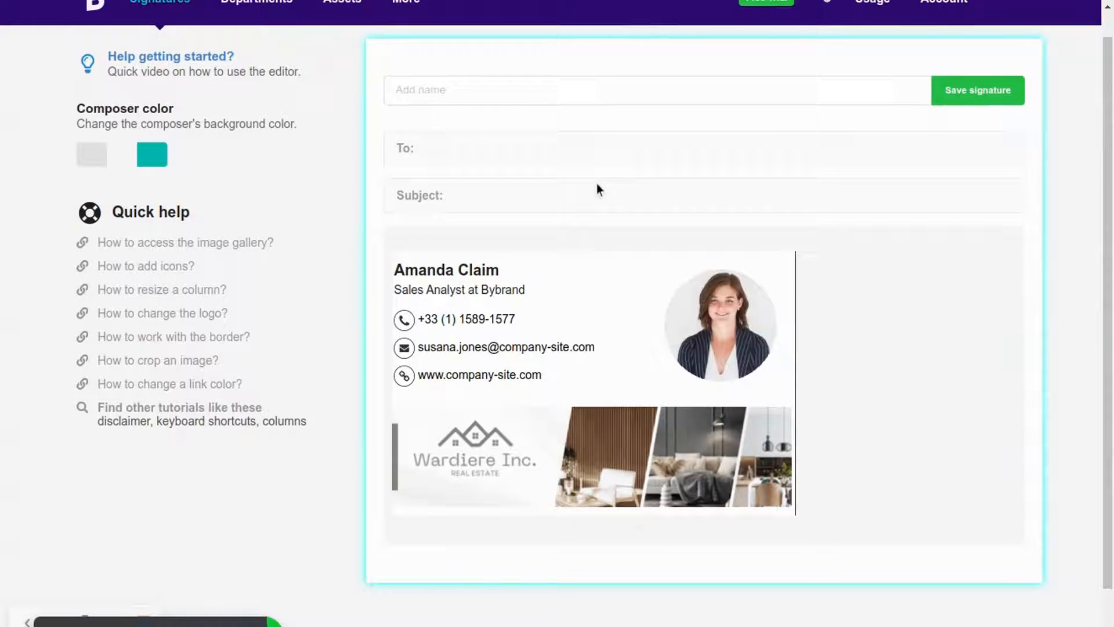
# Step: Save the signature as 'Amanda Claim - Sales Team'
pyautogui.write('Amanda')
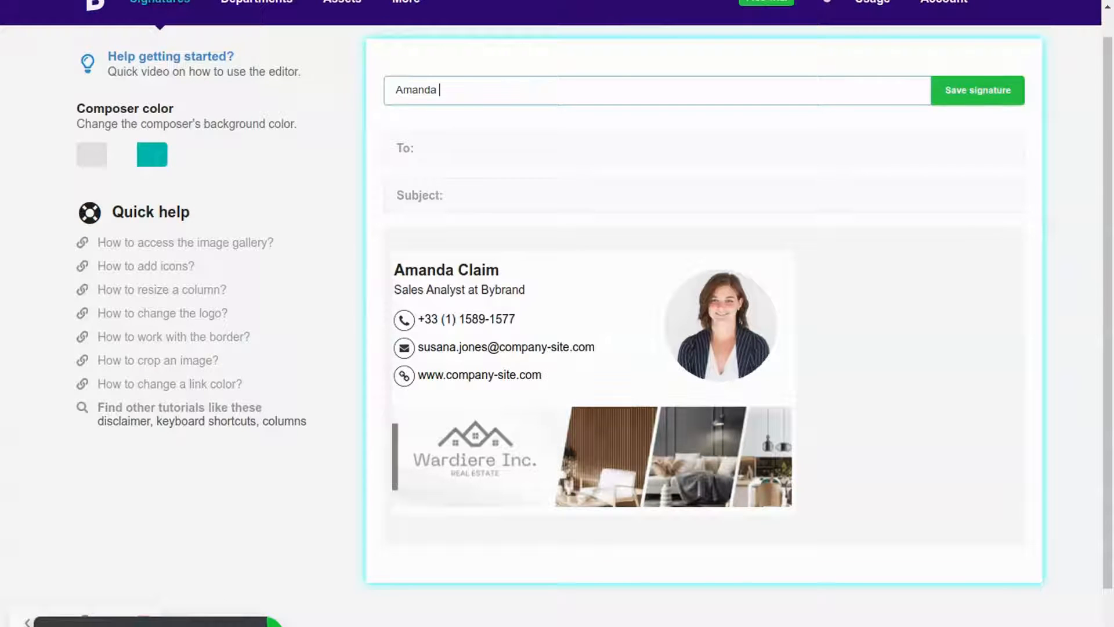
pyautogui.write('Claim - Sales')
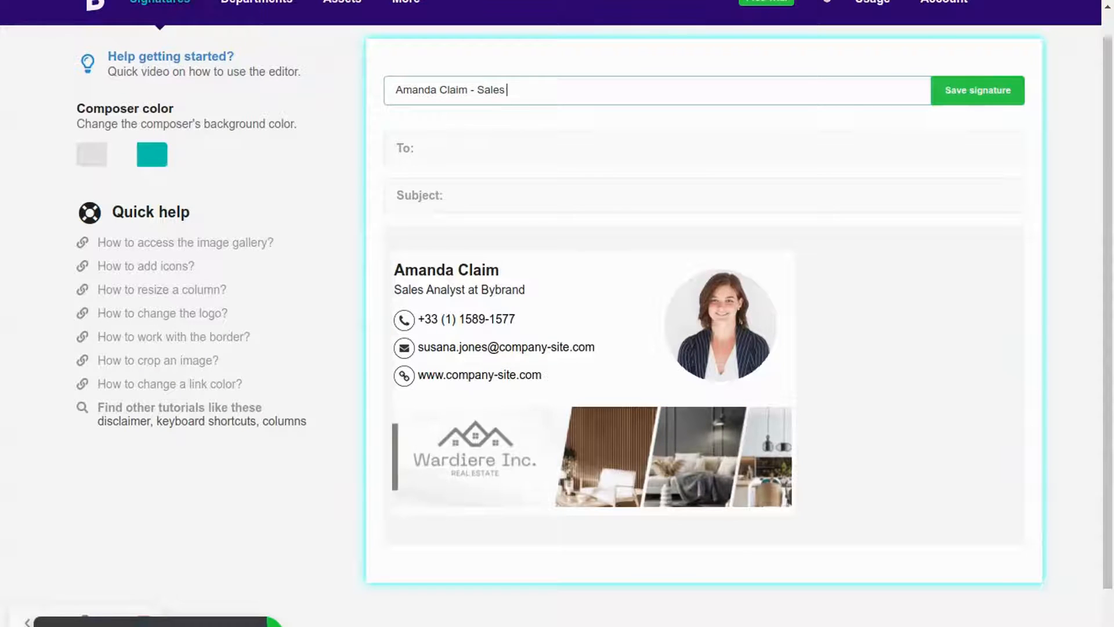
pyautogui.write('Team')
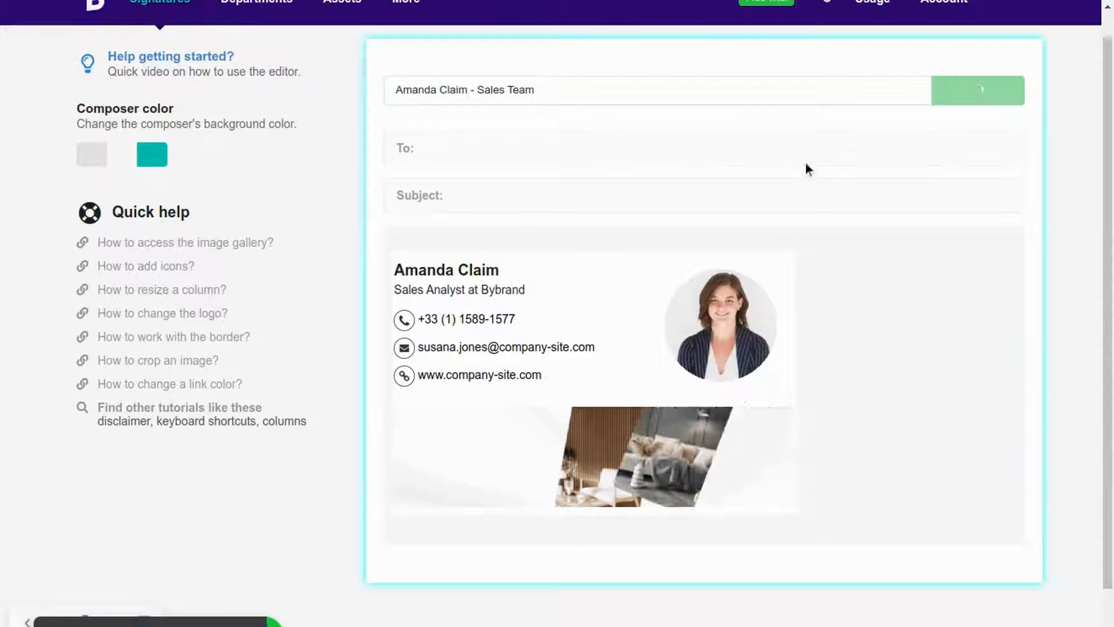
pyautogui.click(977, 91)
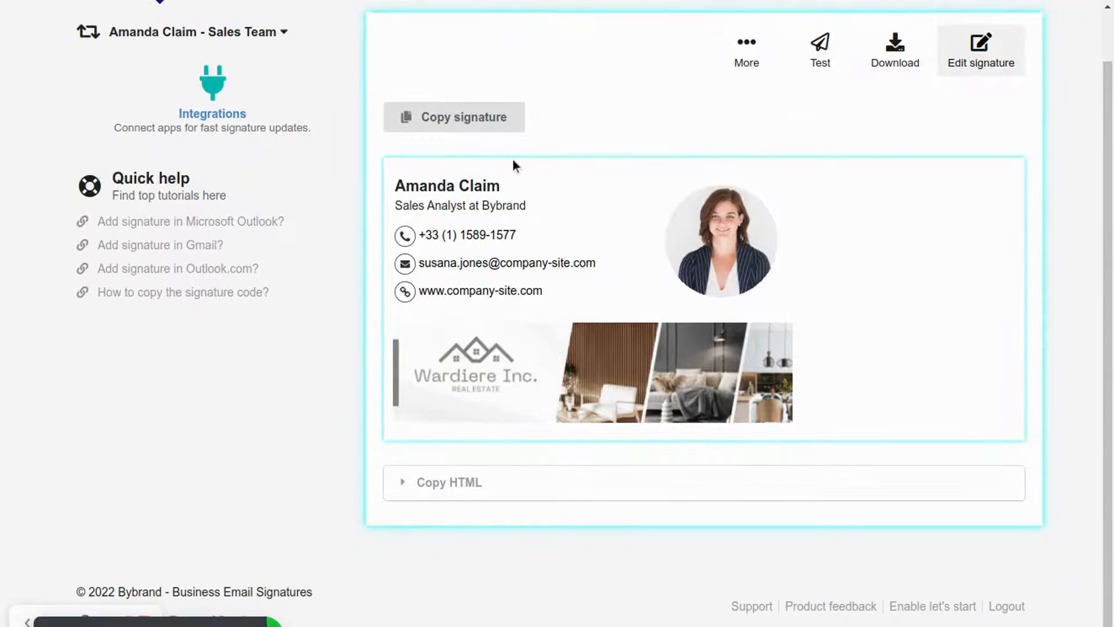
# Step: Reveal the signature's HTML code, then open Salesmate's My Account general settings
pyautogui.click(448, 482)
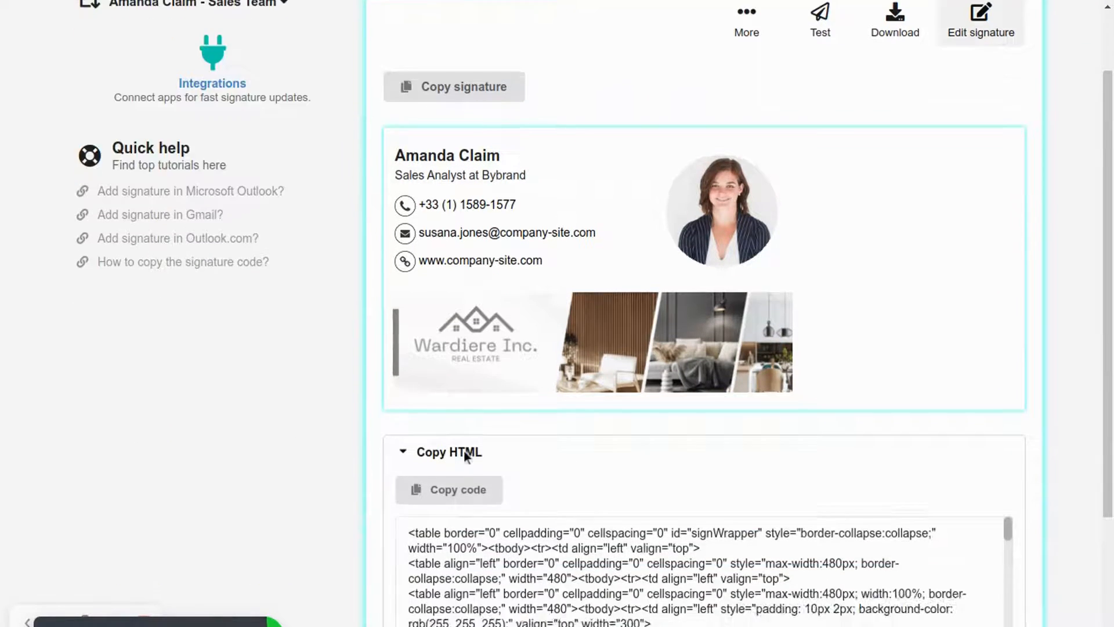
pyautogui.scroll(-3)
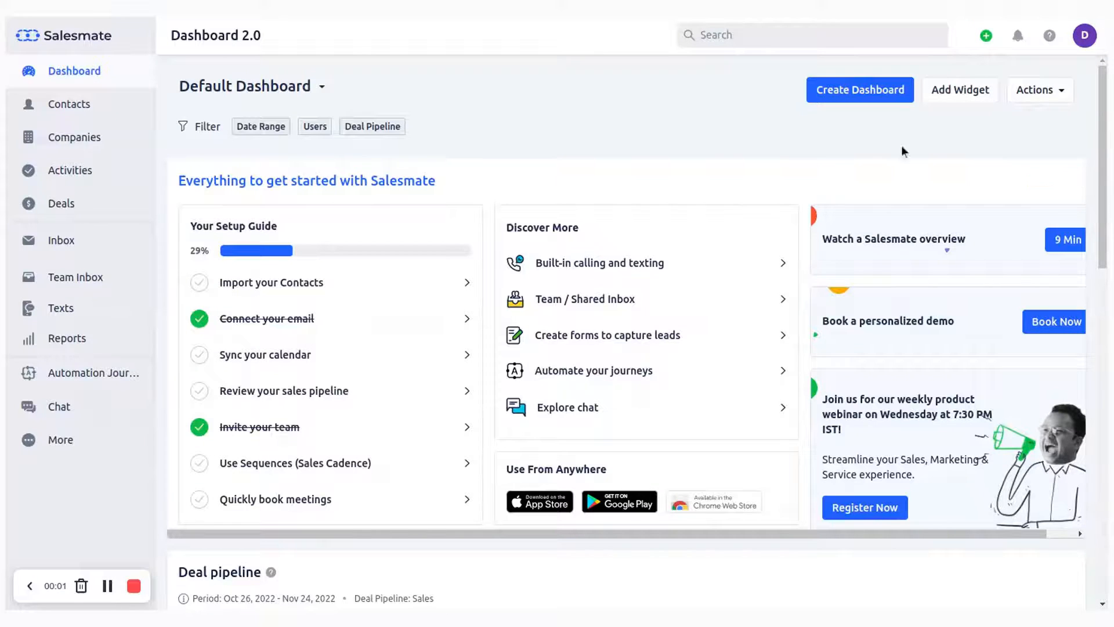
pyautogui.click(1084, 35)
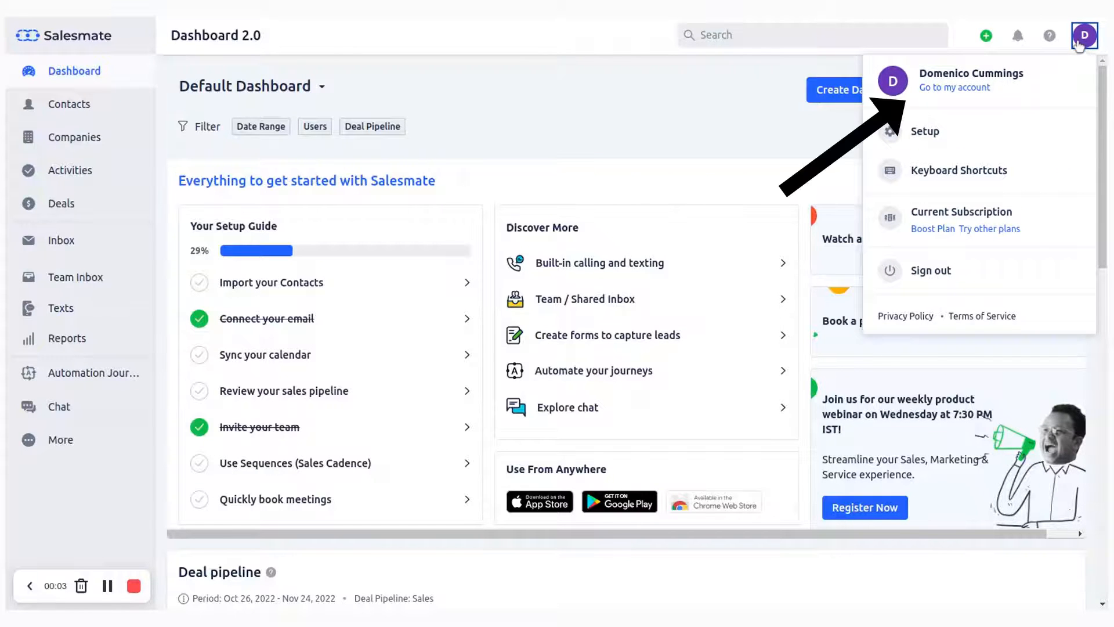
pyautogui.click(954, 88)
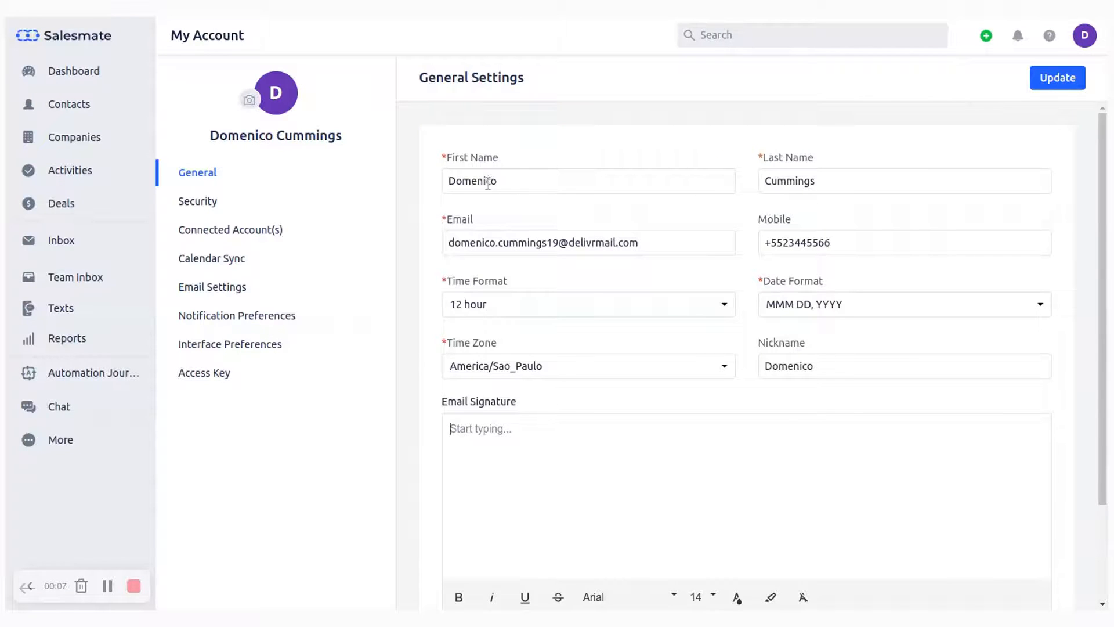
# Step: Paste the Bybrand HTML into Salesmate's Email Signature code view and render it
pyautogui.scroll(-3)
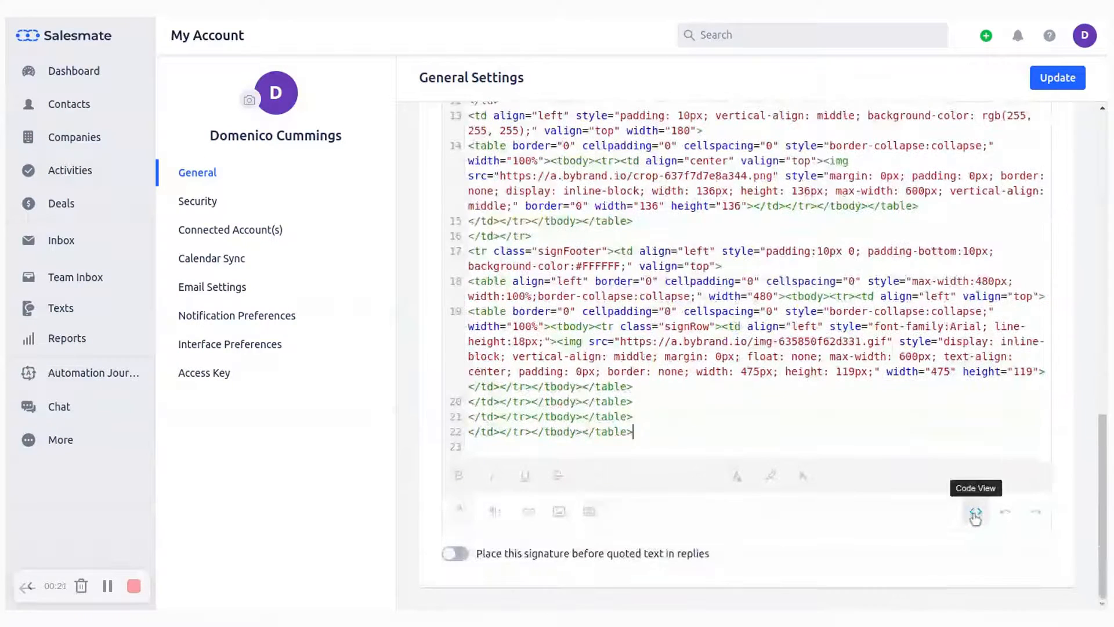
pyautogui.click(974, 511)
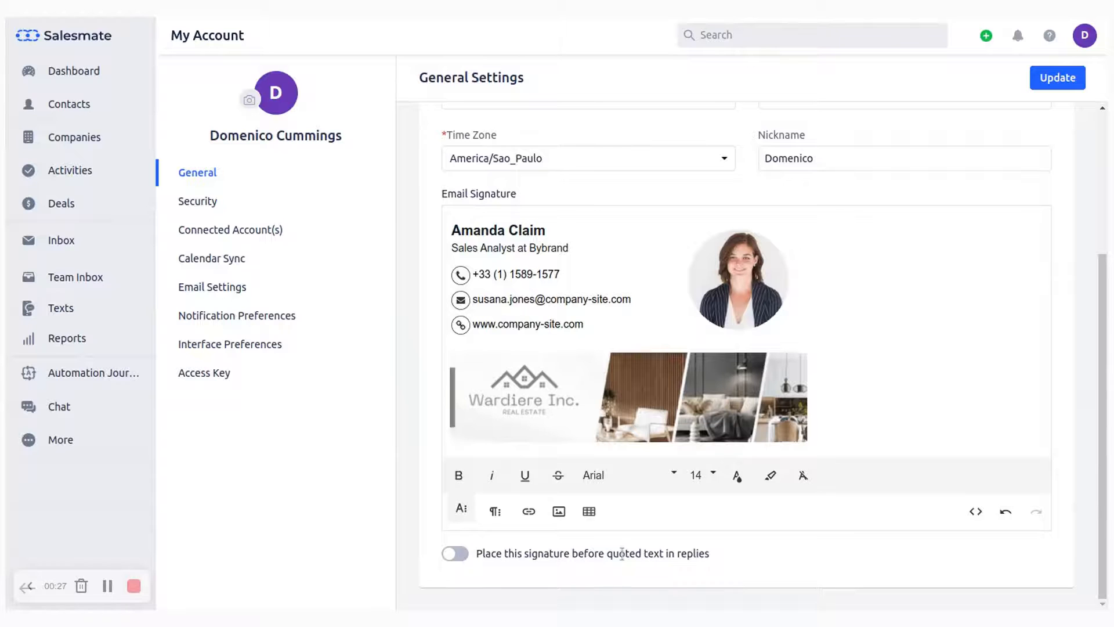
# Step: Enable signature before quoted text in replies, update settings, and go to the Inbox
pyautogui.click(454, 553)
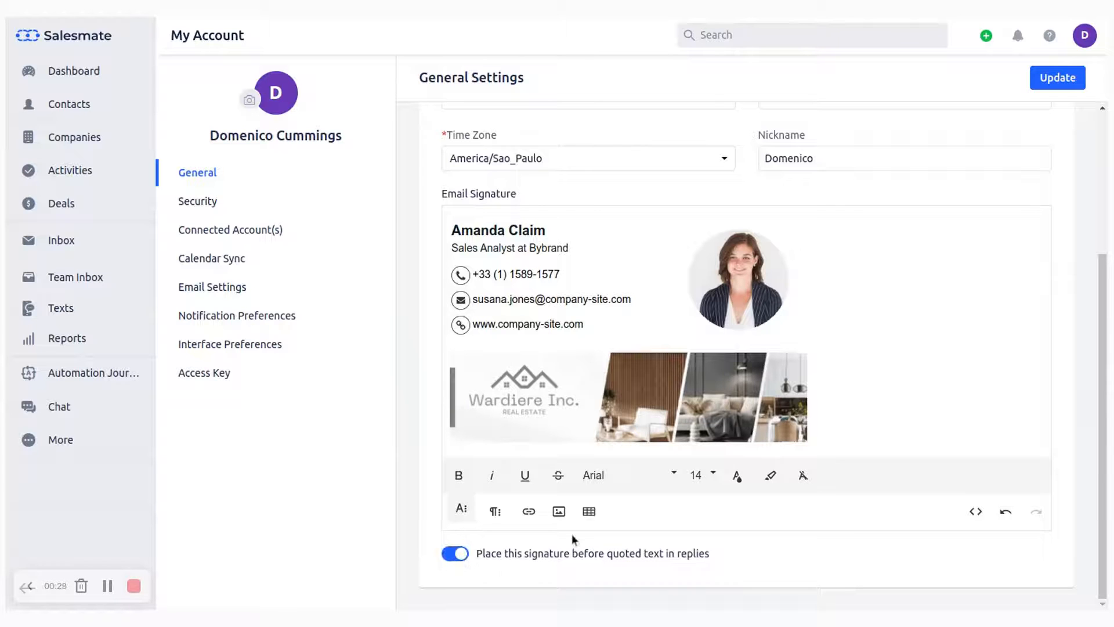
pyautogui.click(1057, 77)
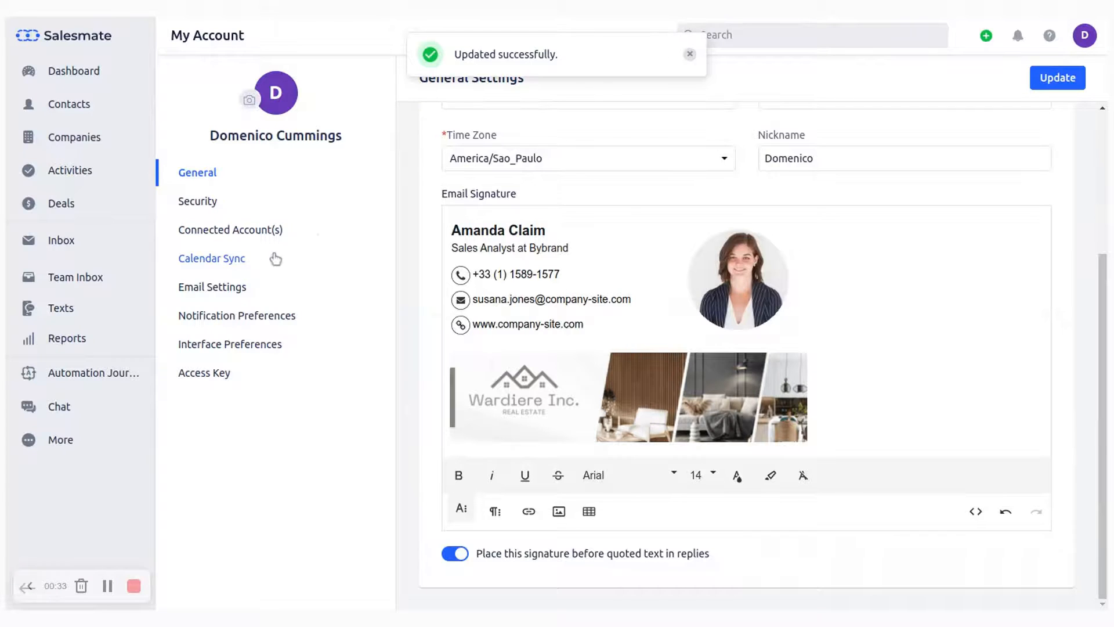
pyautogui.click(61, 240)
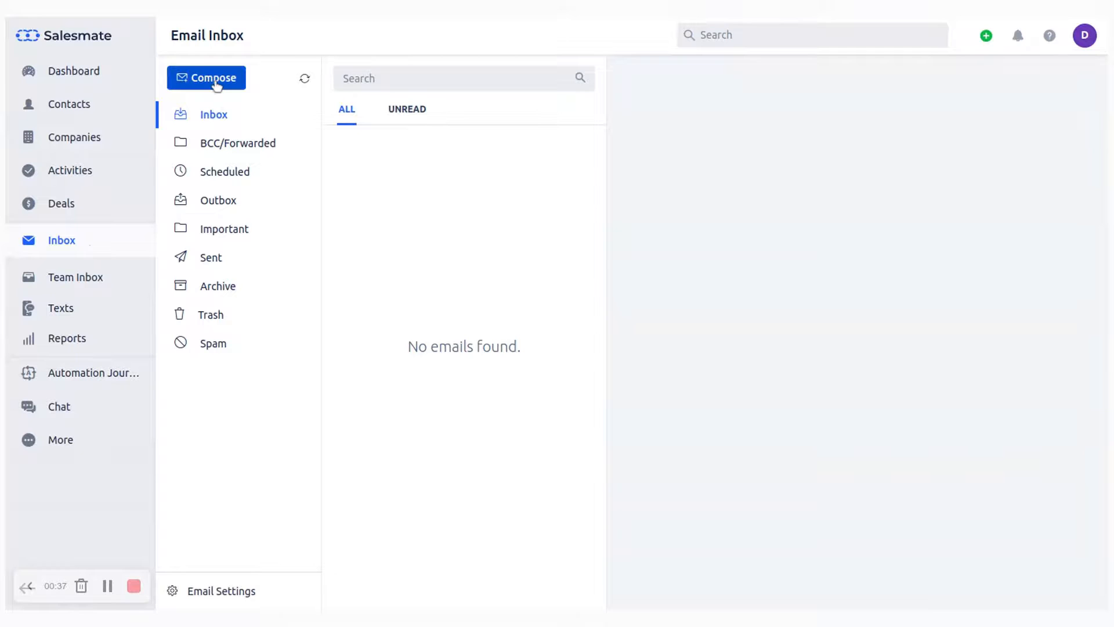
# Step: Compose a new email with subject 'test' and body 'Hi,'
pyautogui.click(206, 78)
pyautogui.write('Hi')
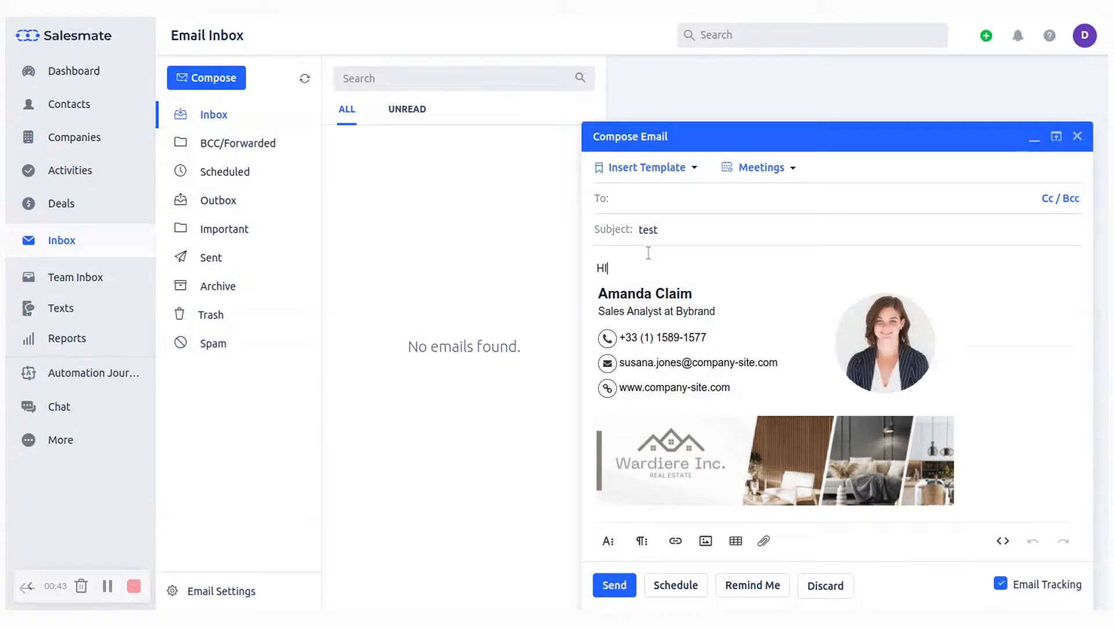
pyautogui.write(',')
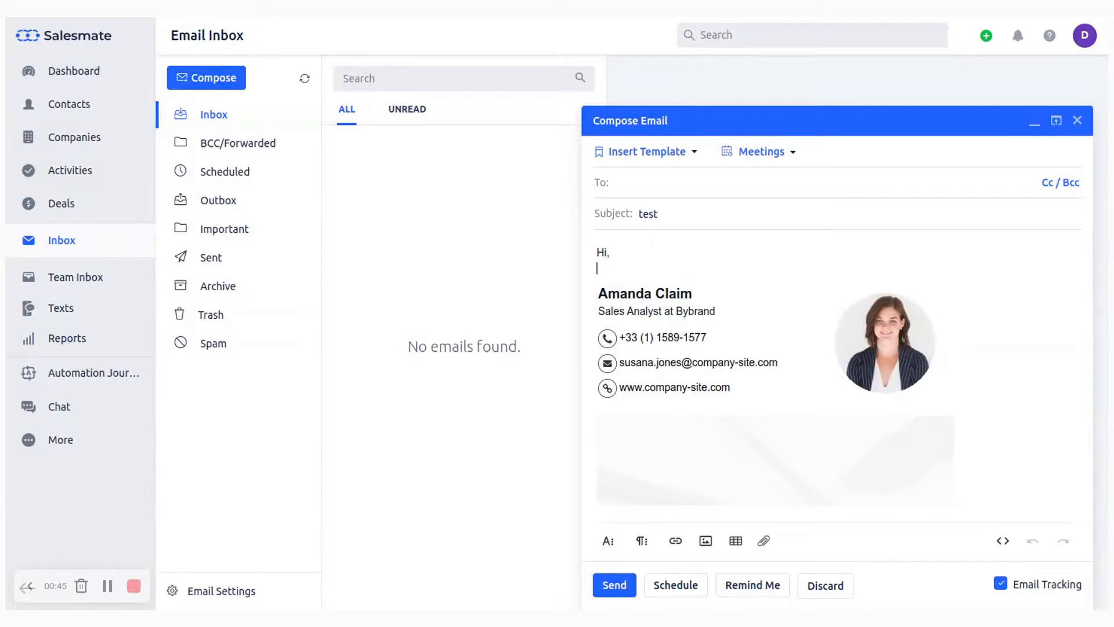